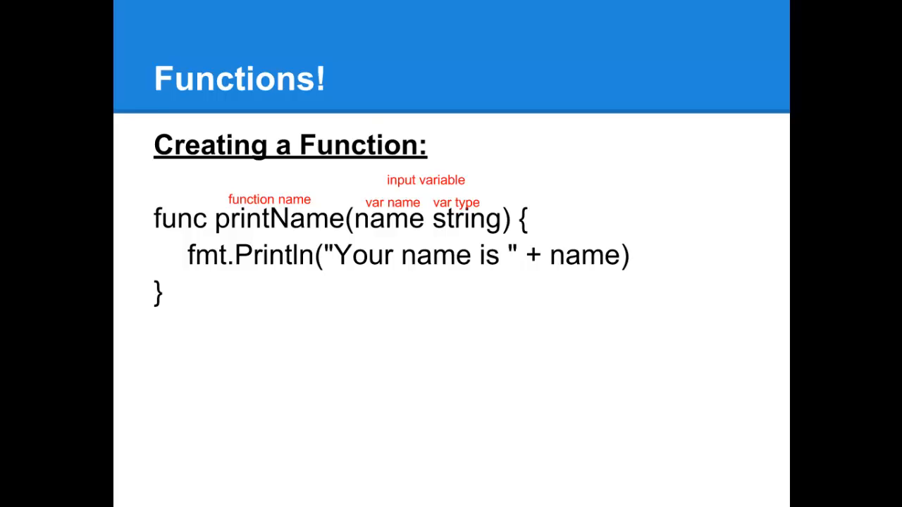
{"action": "key", "text": "Right"}
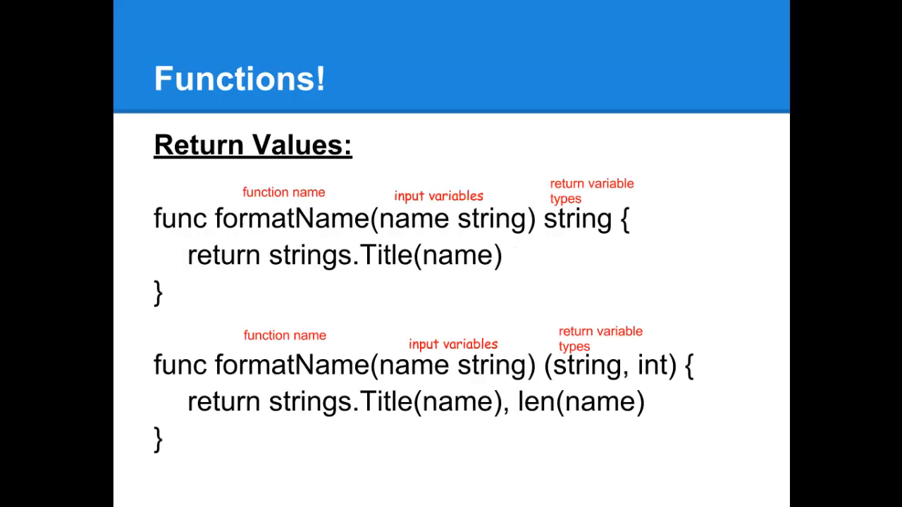